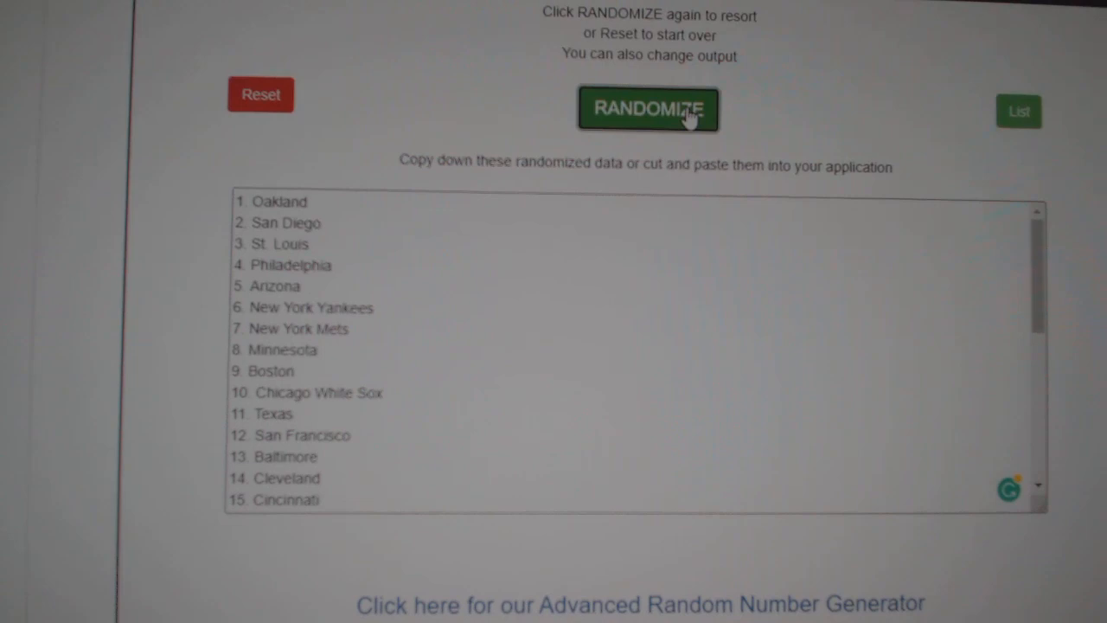
# Randomize the list of baseball teams into a new random order.
pyautogui.click(648, 109)
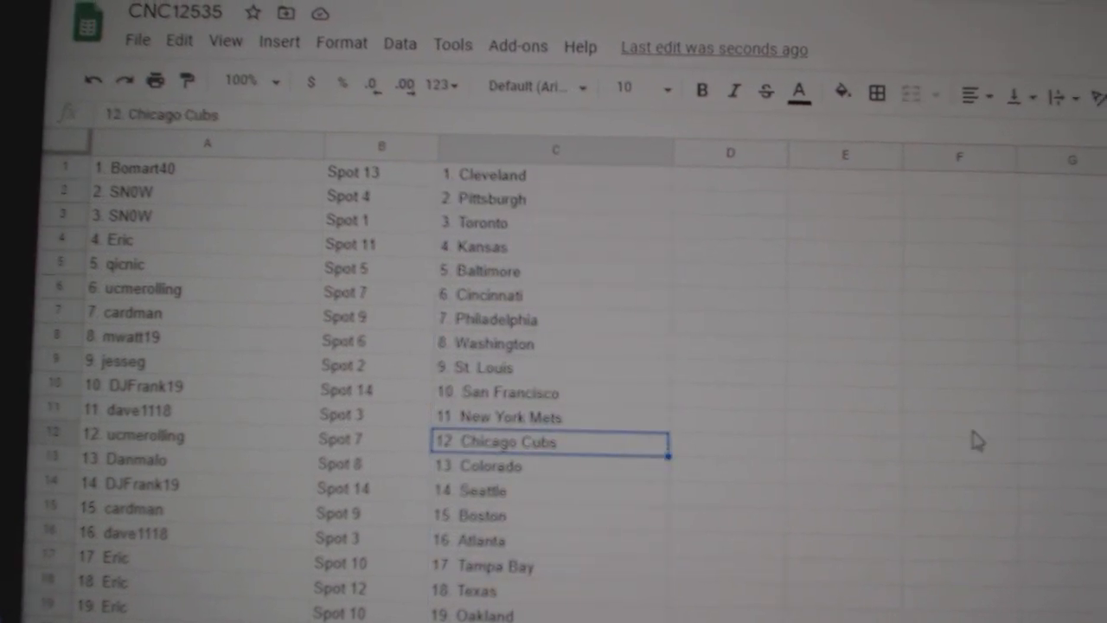
# Select Eric's three rows A17:C19 showing his spots and randomized teams.
pyautogui.scroll(-3)
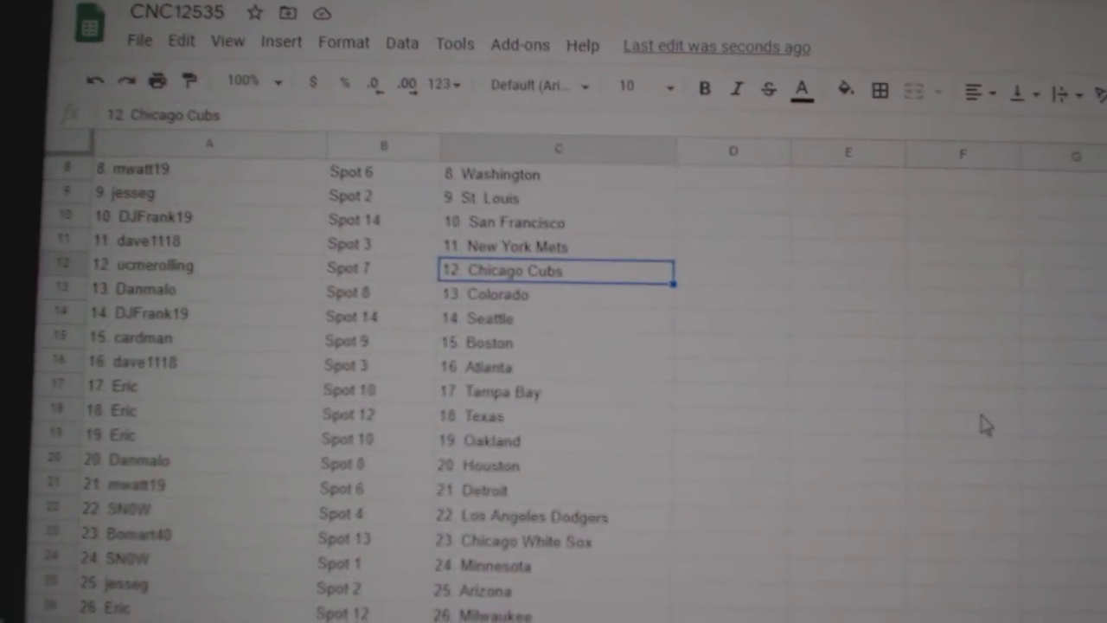
pyautogui.click(204, 338)
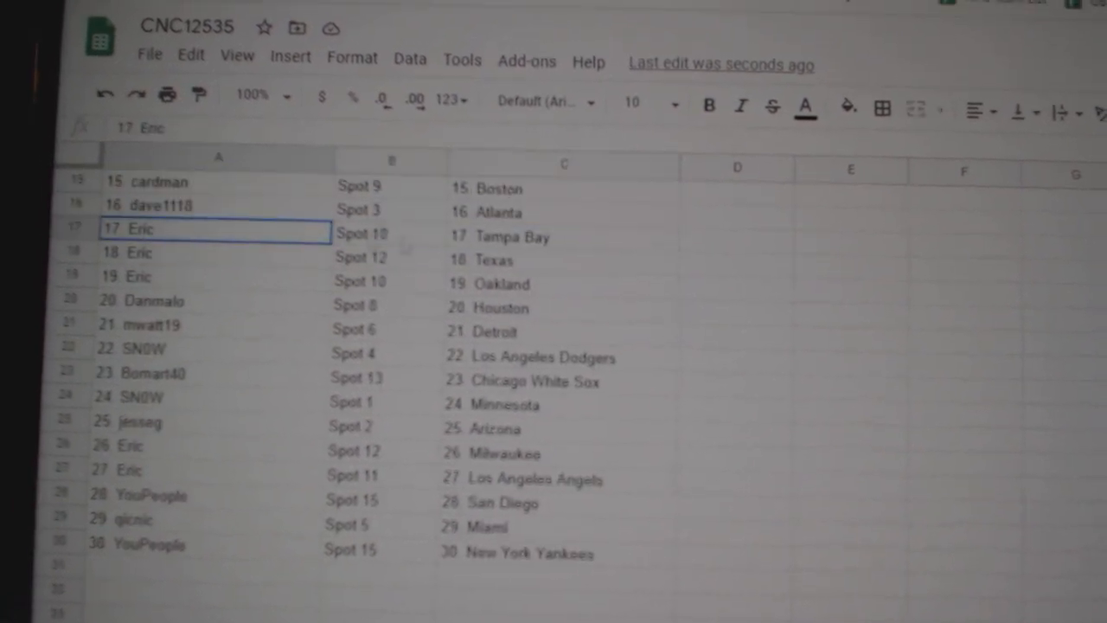
pyautogui.moveTo(216, 228); pyautogui.dragTo(562, 277)
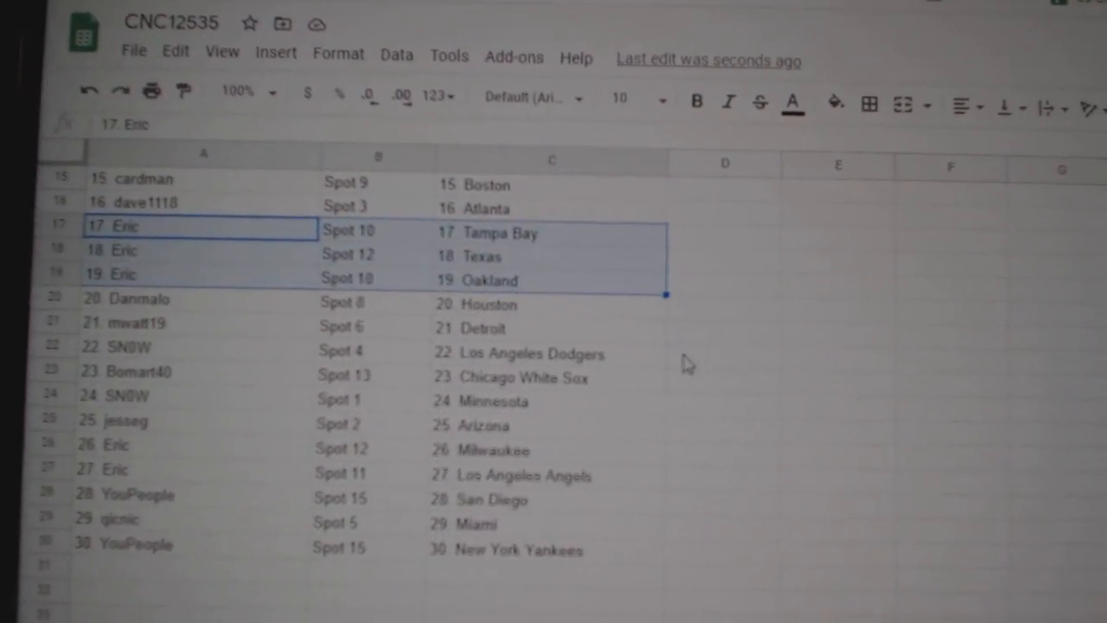